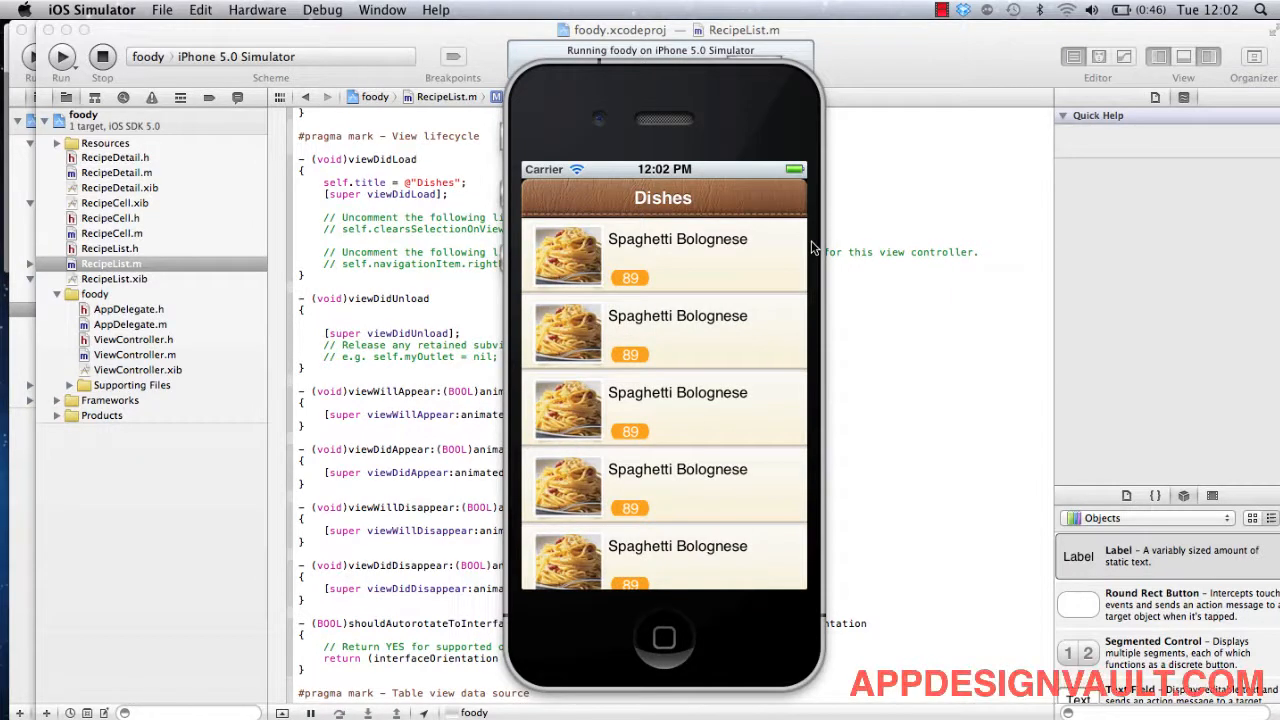
pyautogui.moveTo(712, 258)
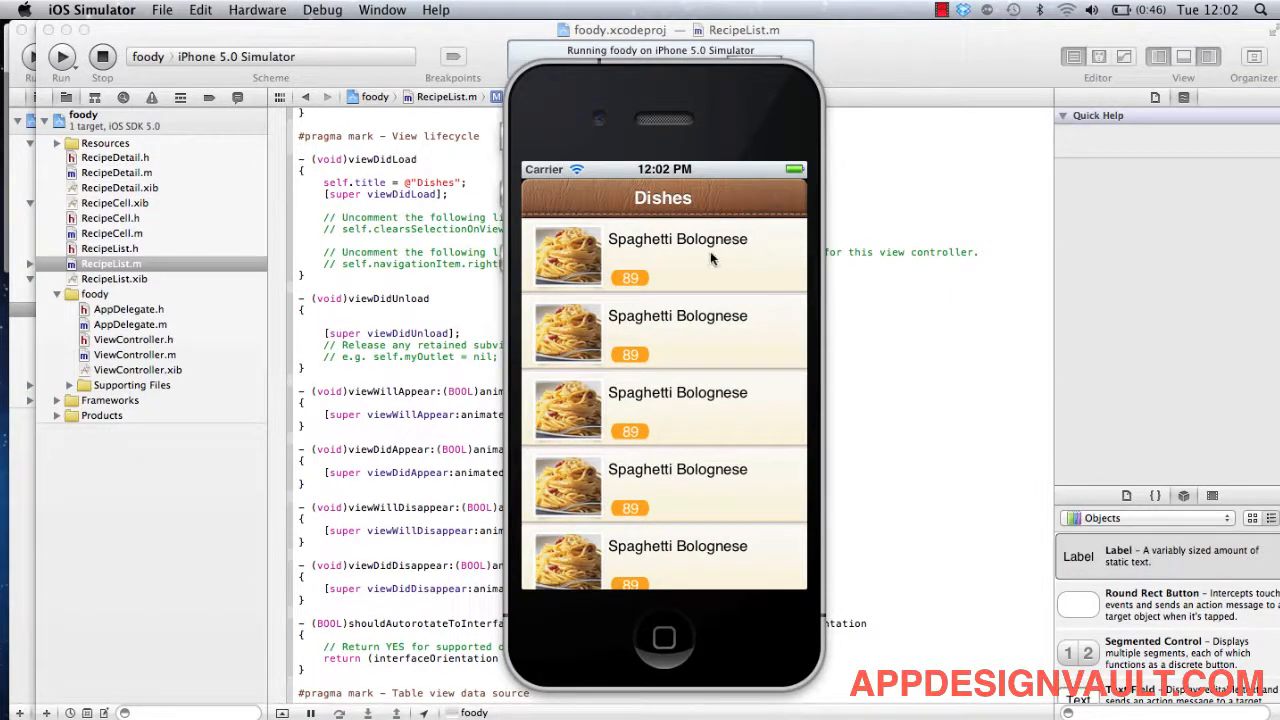
# Step: Open the Spaghetti Bolognese recipe detail to view its default Dishes back button
pyautogui.click(676, 256)
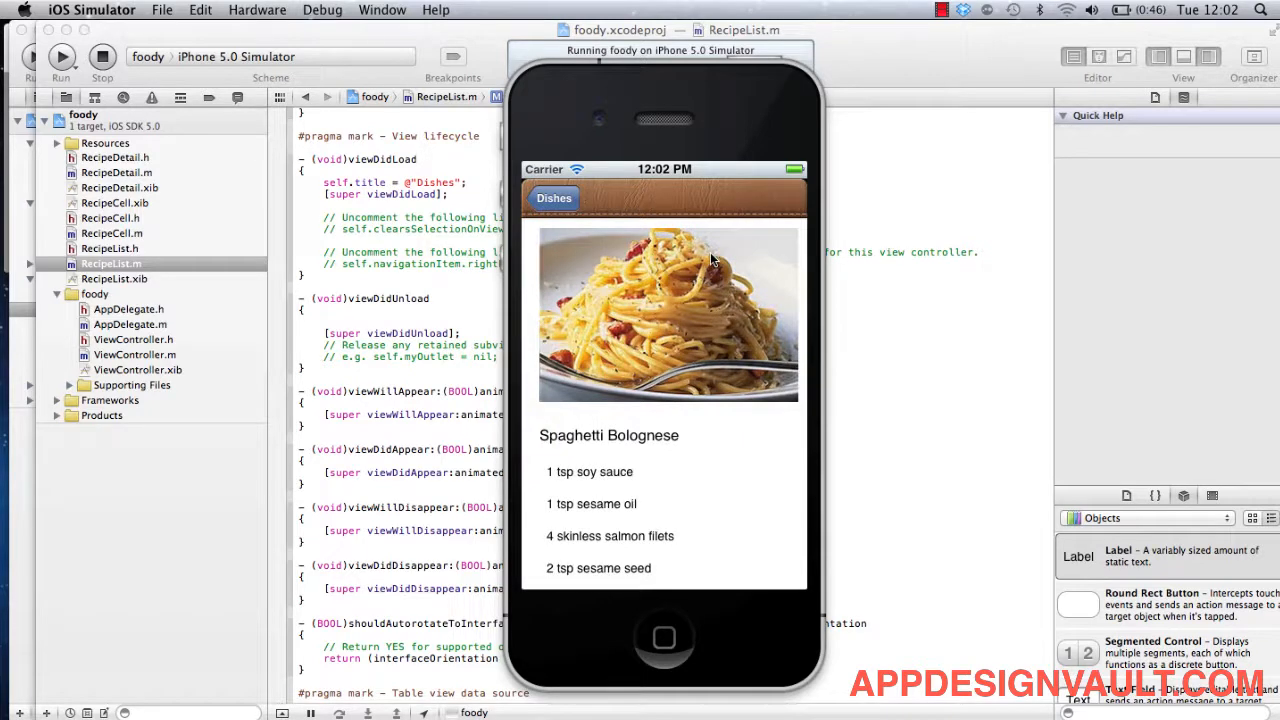
pyautogui.moveTo(556, 216)
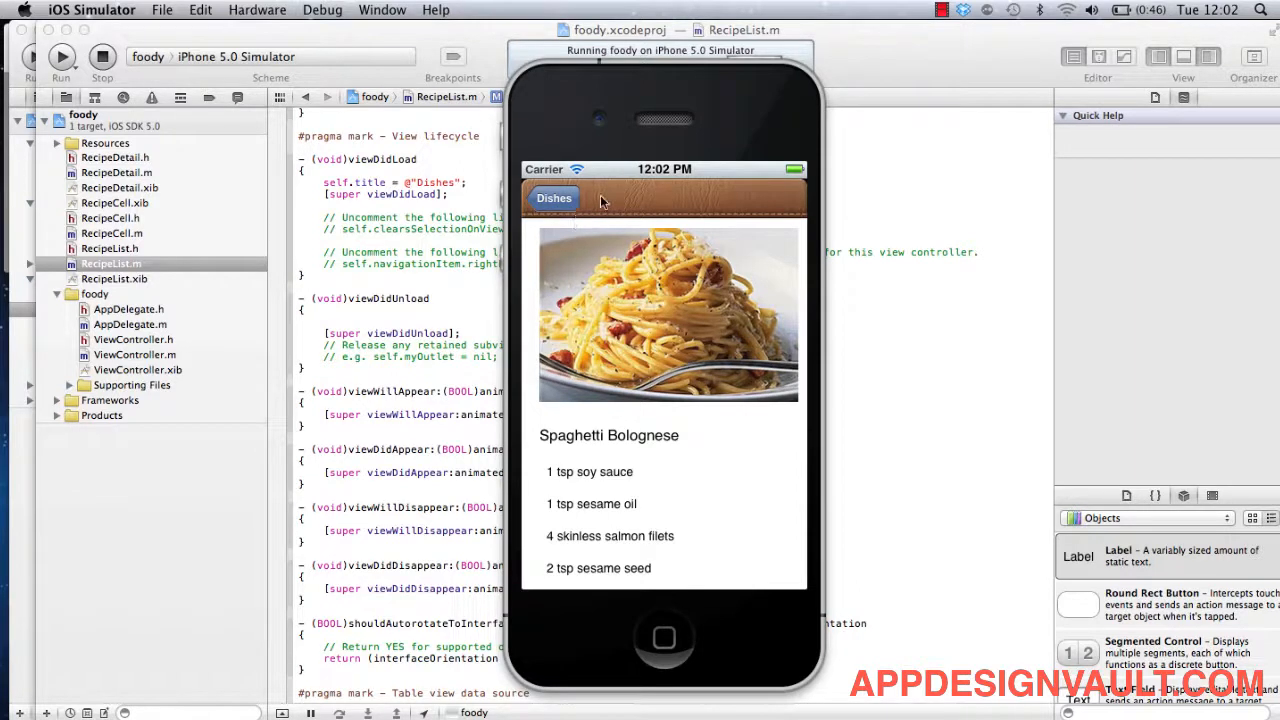
pyautogui.moveTo(556, 208)
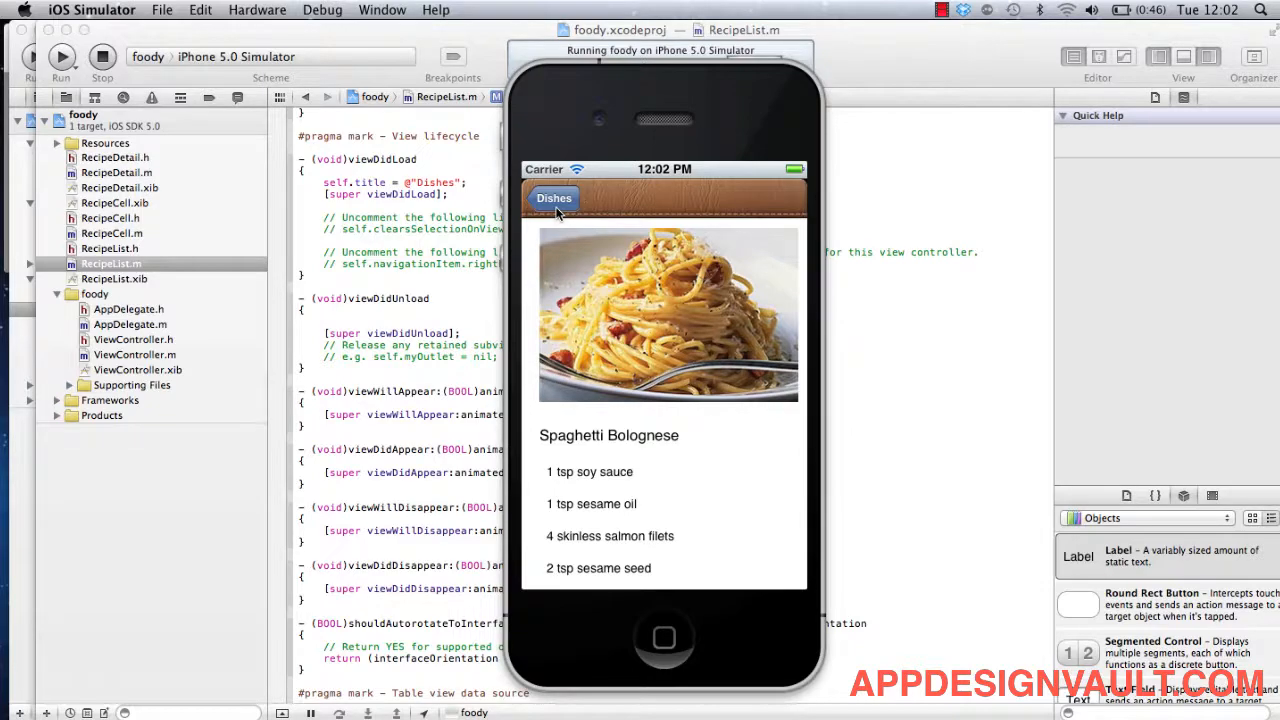
pyautogui.moveTo(432, 572)
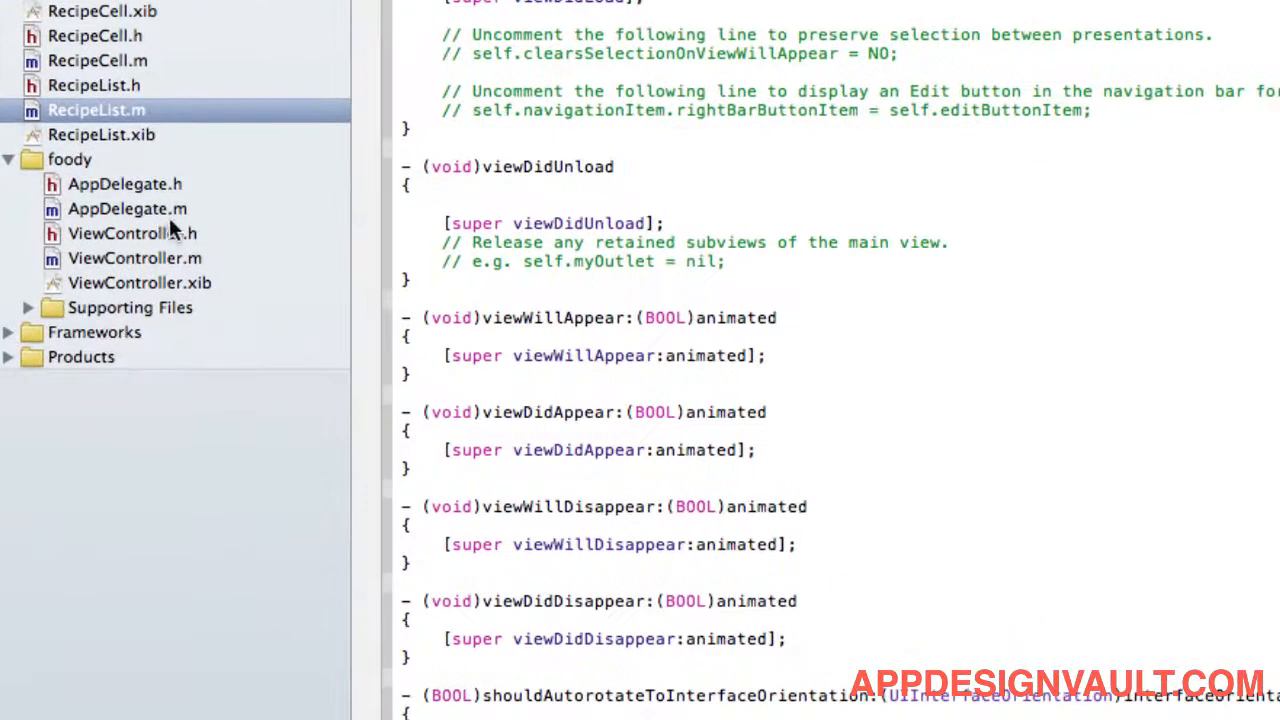
# Step: In AppDelegate.m customizeAppearance, begin a [UIBarButtonItem appearance] setBackgroundImage:forState:barMetrics: call
pyautogui.click(128, 208)
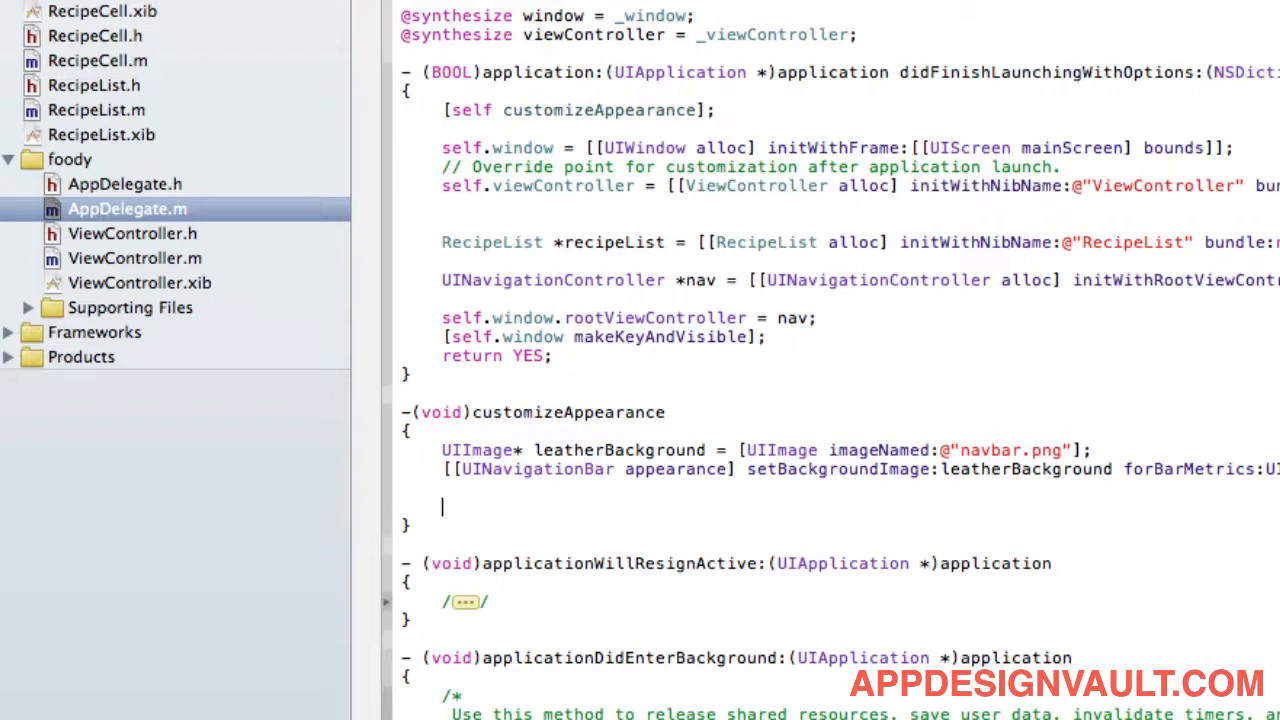
pyautogui.write('UIImage')
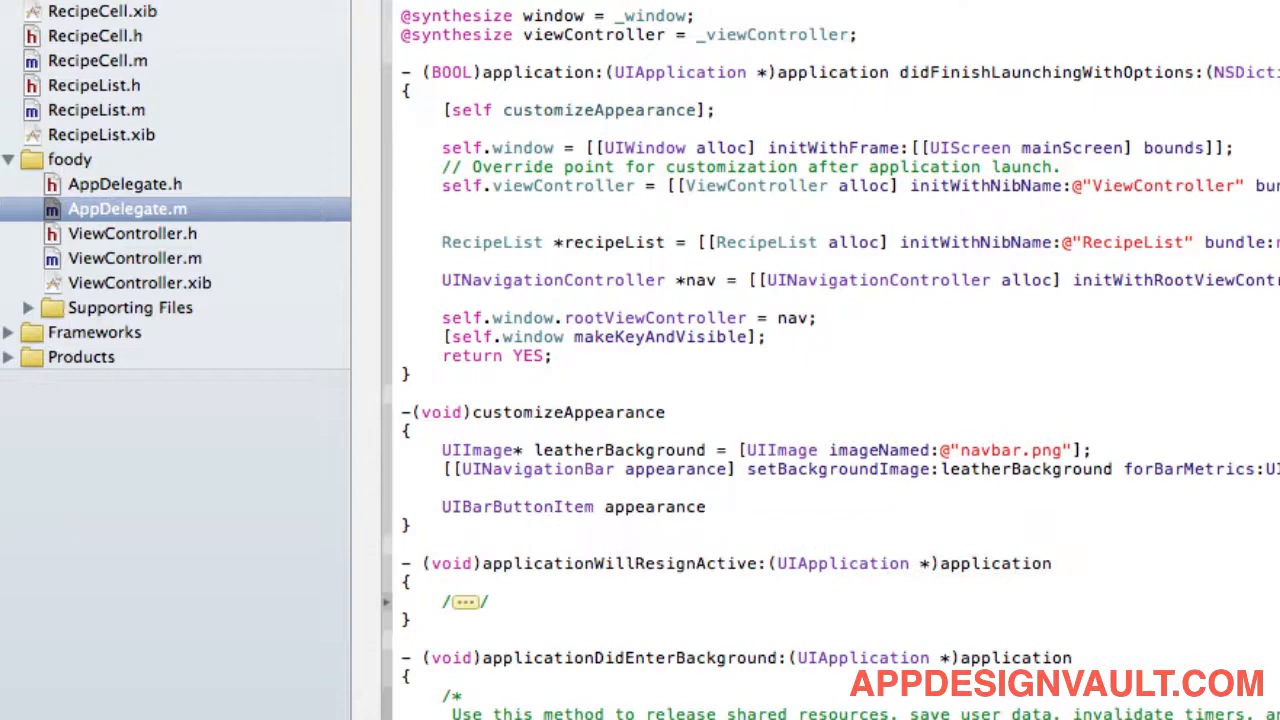
pyautogui.write('set')
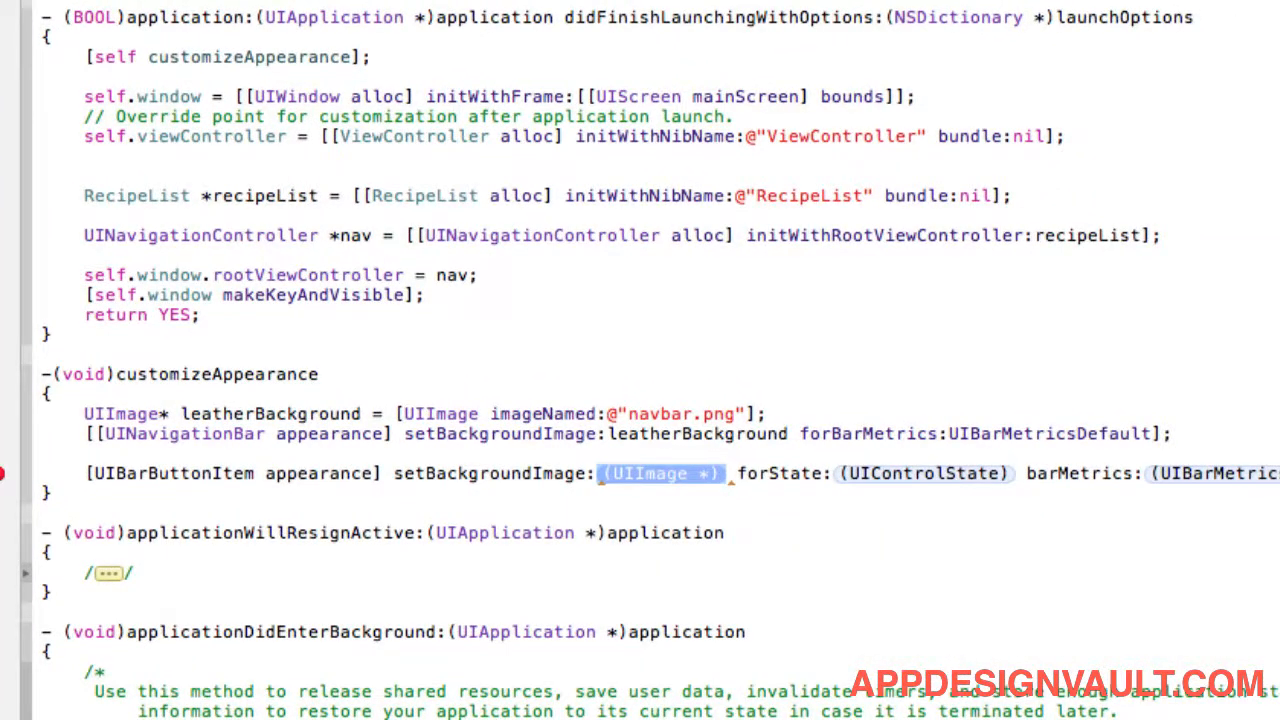
# Step: Use setBackButtonBackgroundImage:backButtonImage forState:UIControlStateNormal in the appearance call
pyautogui.write('BADSIG')
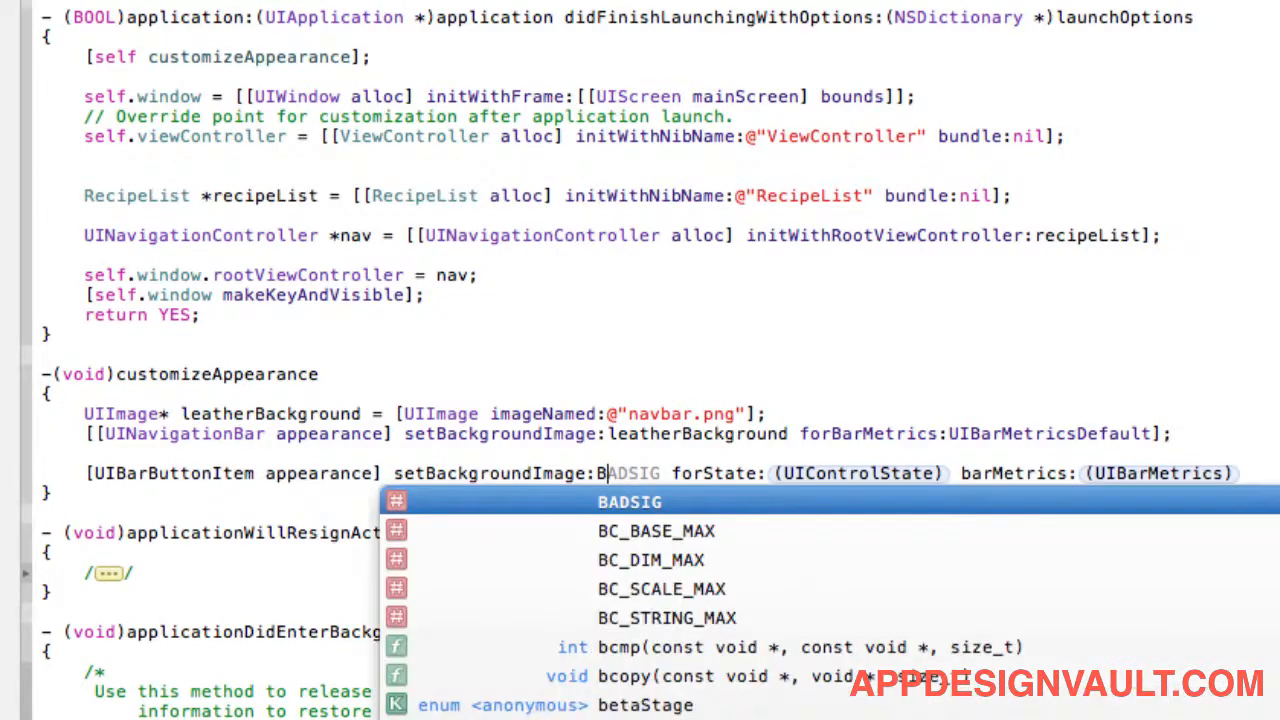
pyautogui.moveTo(406, 474)
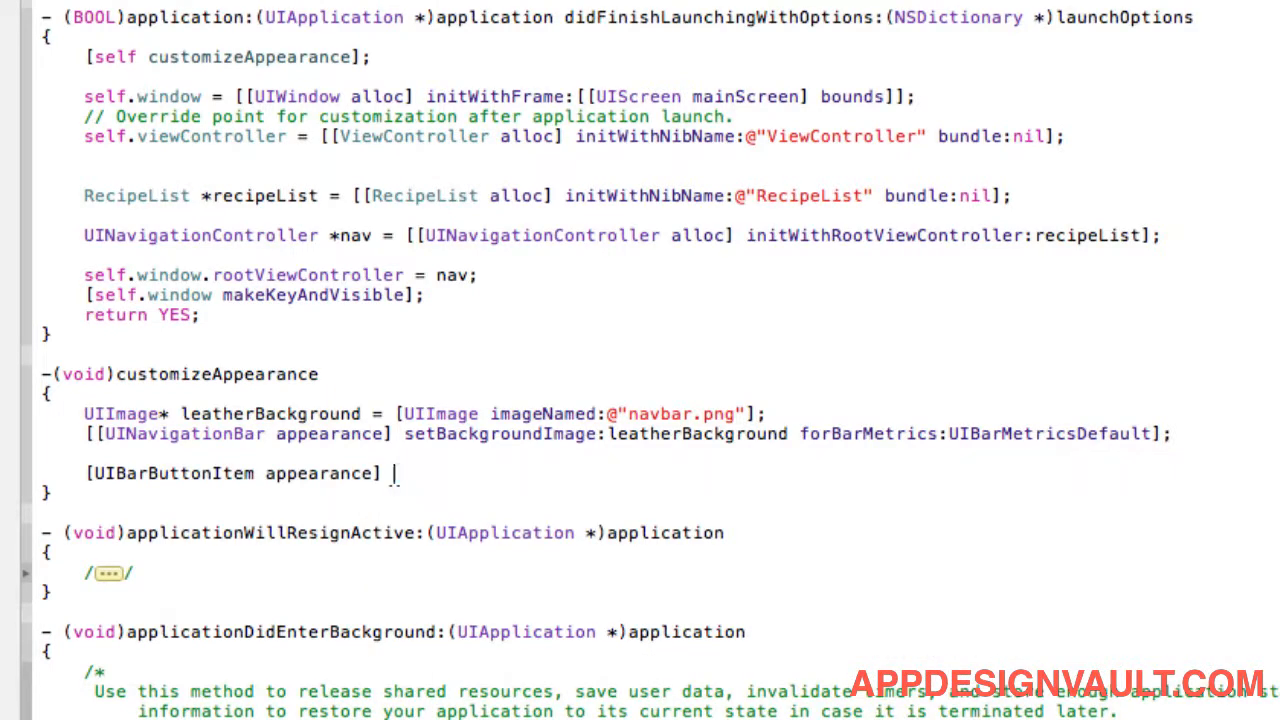
pyautogui.write('setBac')
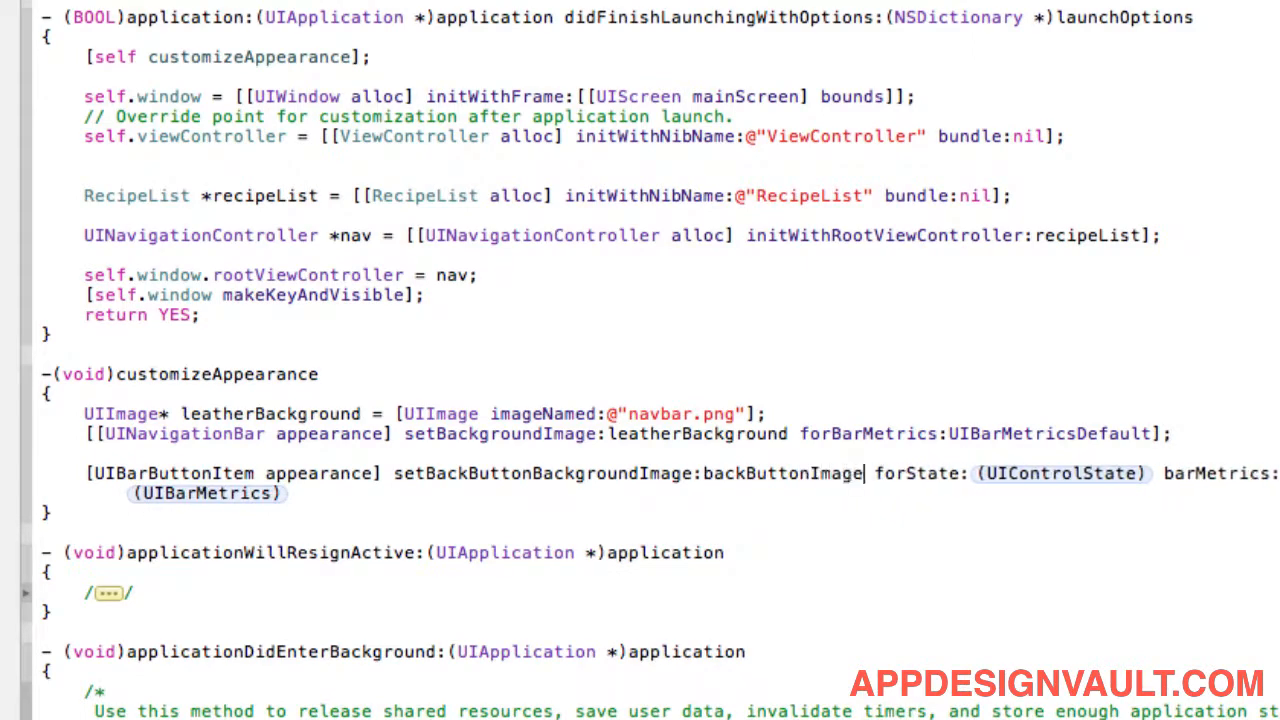
pyautogui.doubleClick(1060, 474)
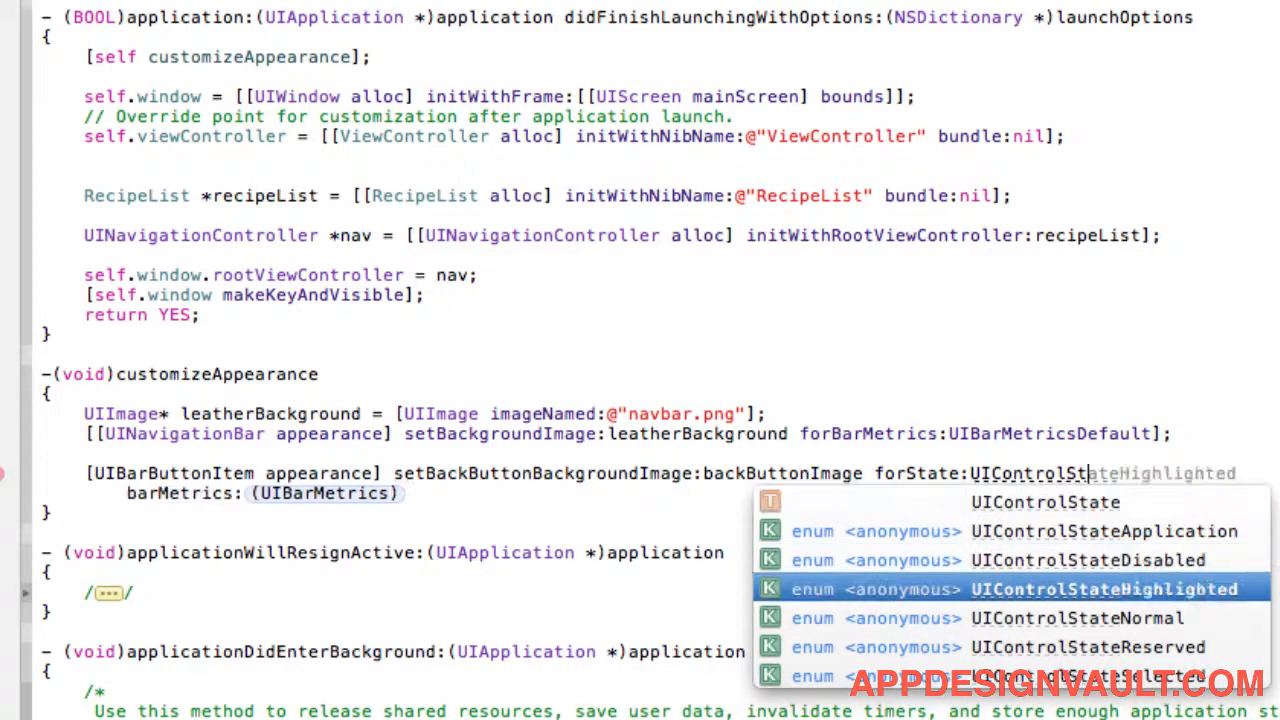
pyautogui.click(1078, 618)
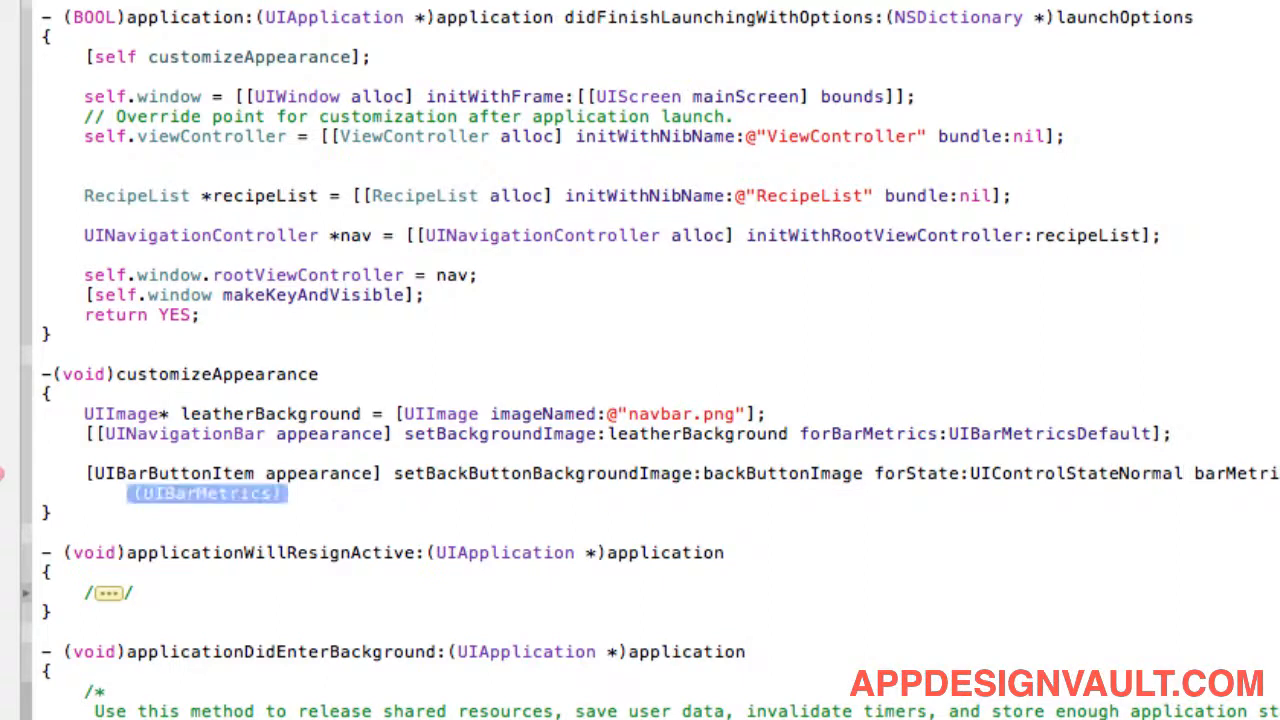
pyautogui.write('UIControl')
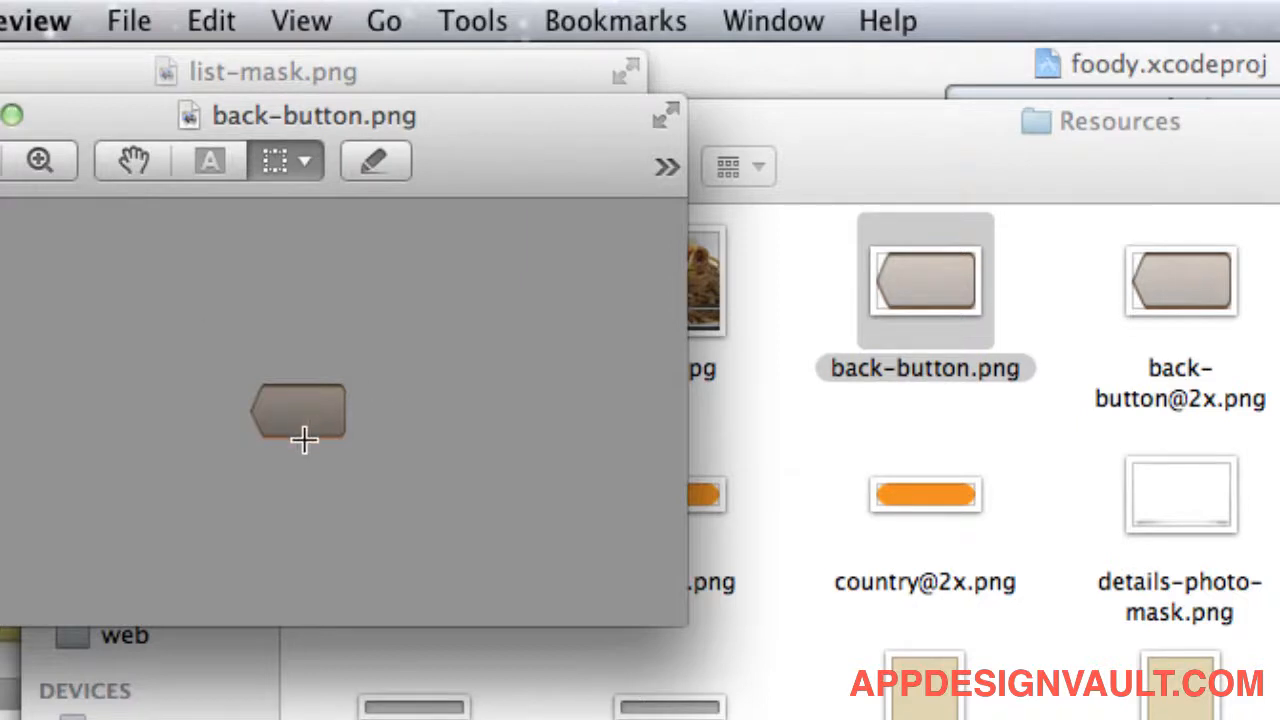
# Step: Magnify back-button.png in Preview to inspect its pointed edge and border
pyautogui.click(40, 164)
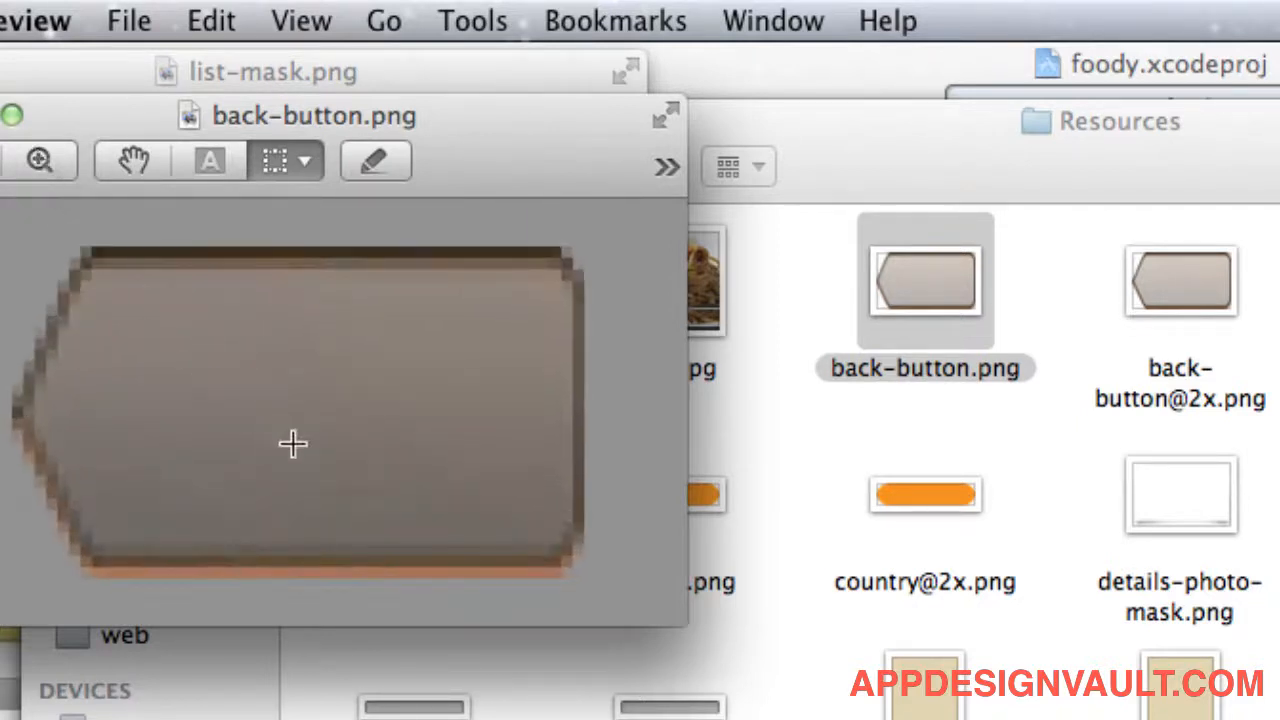
pyautogui.moveTo(534, 288)
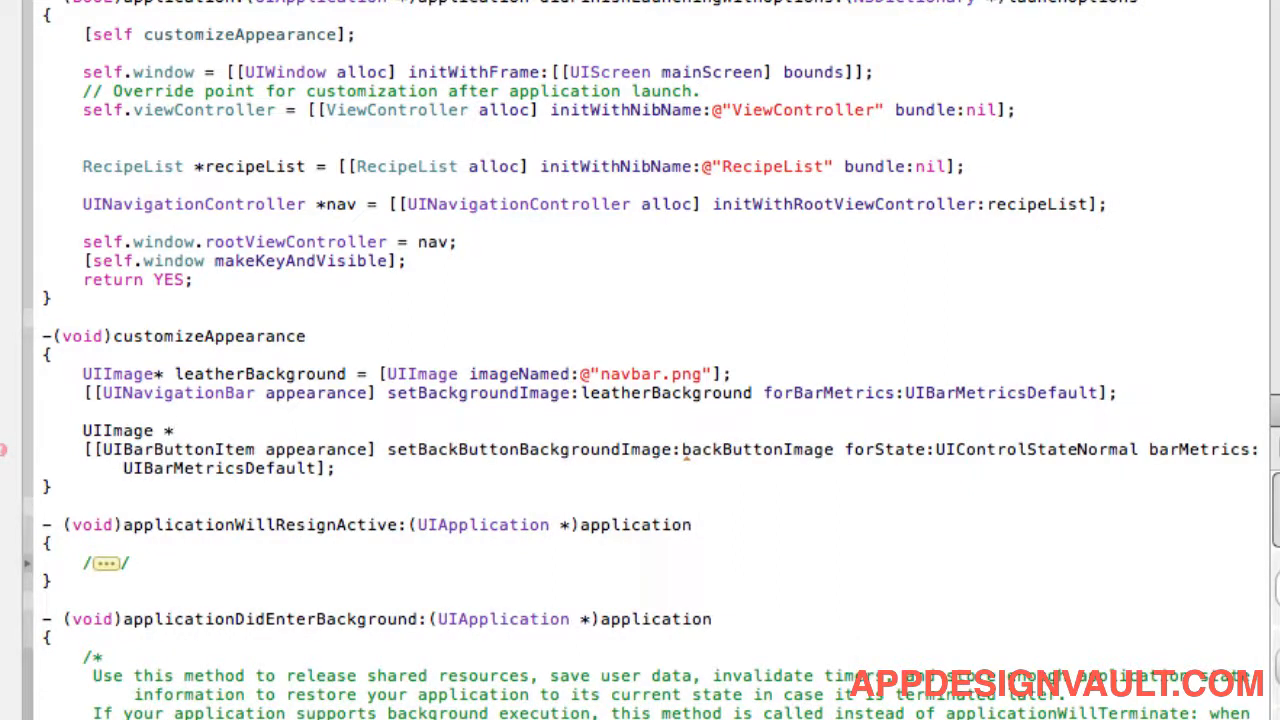
# Step: Declare UIImage *backButtonImage = [UIImage imageNamed:@"back-button.png"] above the appearance call
pyautogui.write('backb')
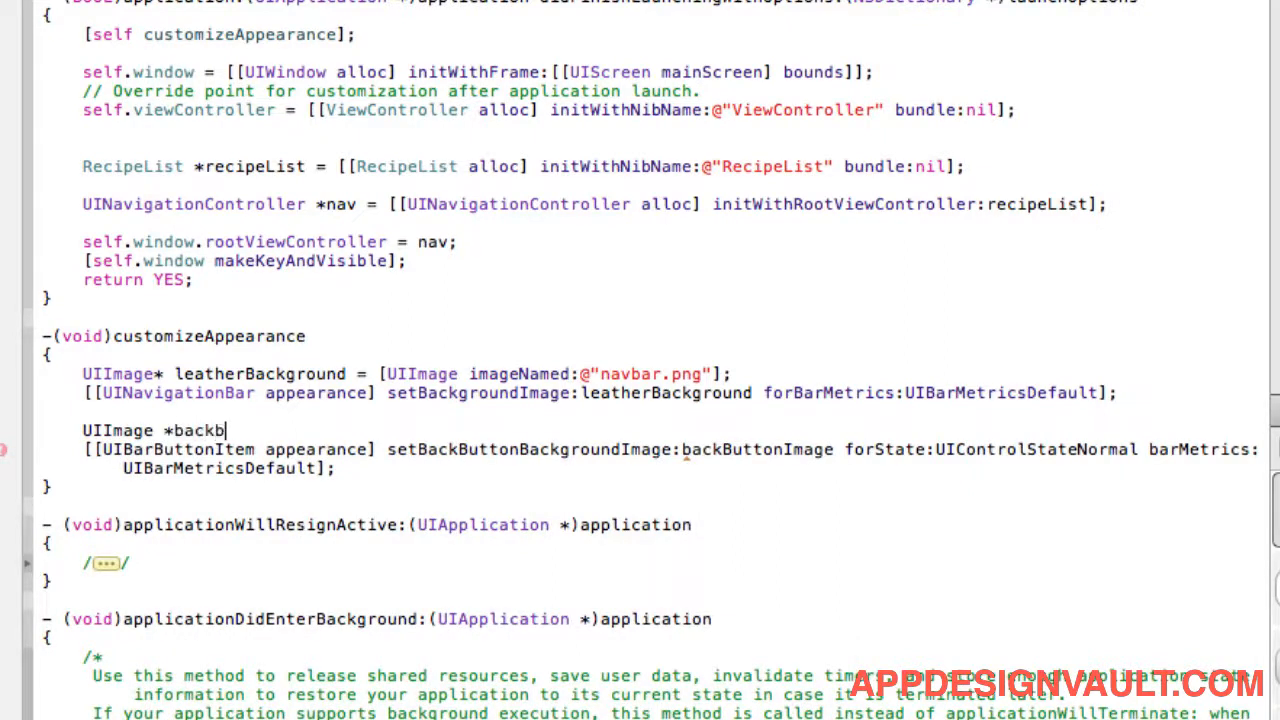
pyautogui.press('Backspace')
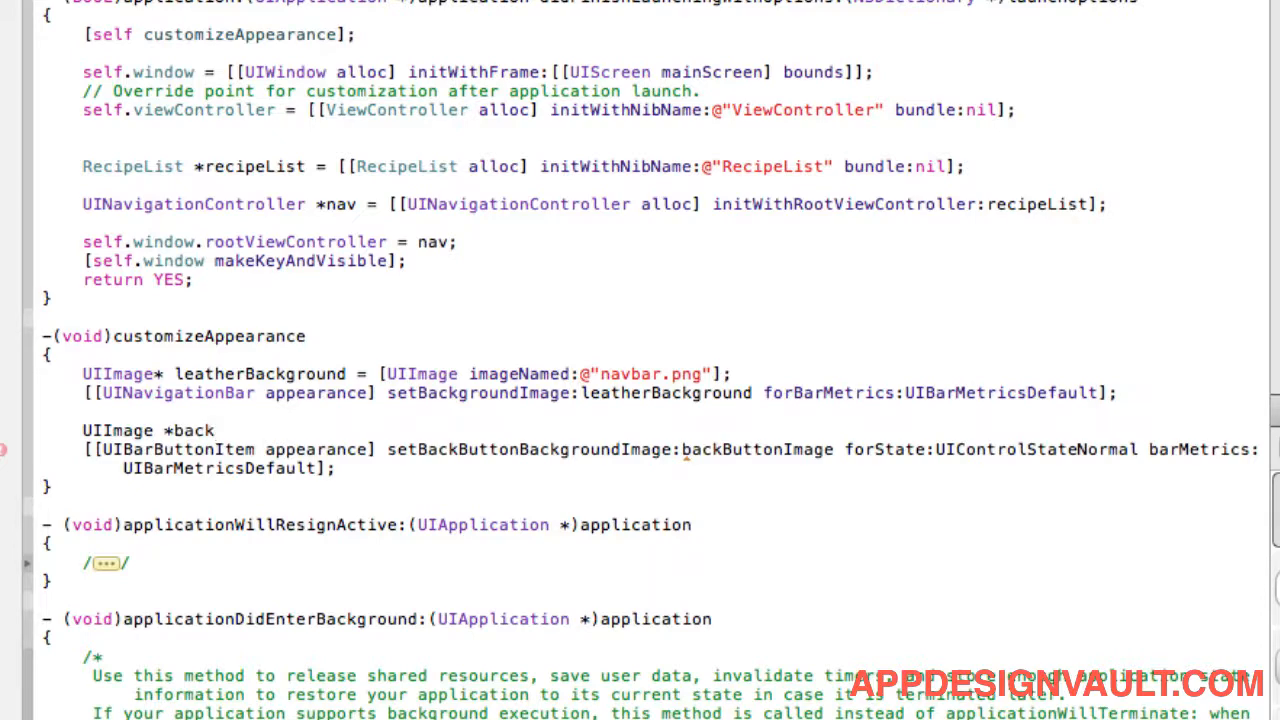
pyautogui.write('ButtonIma')
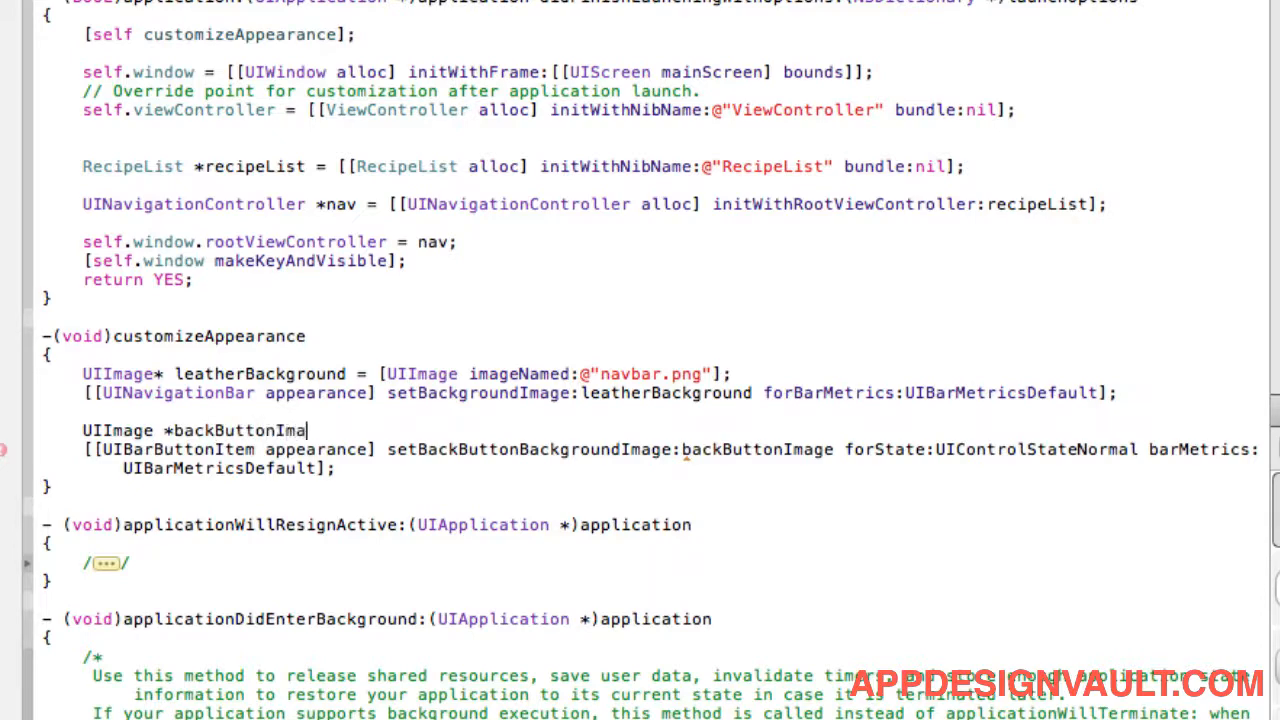
pyautogui.write('ge = []')
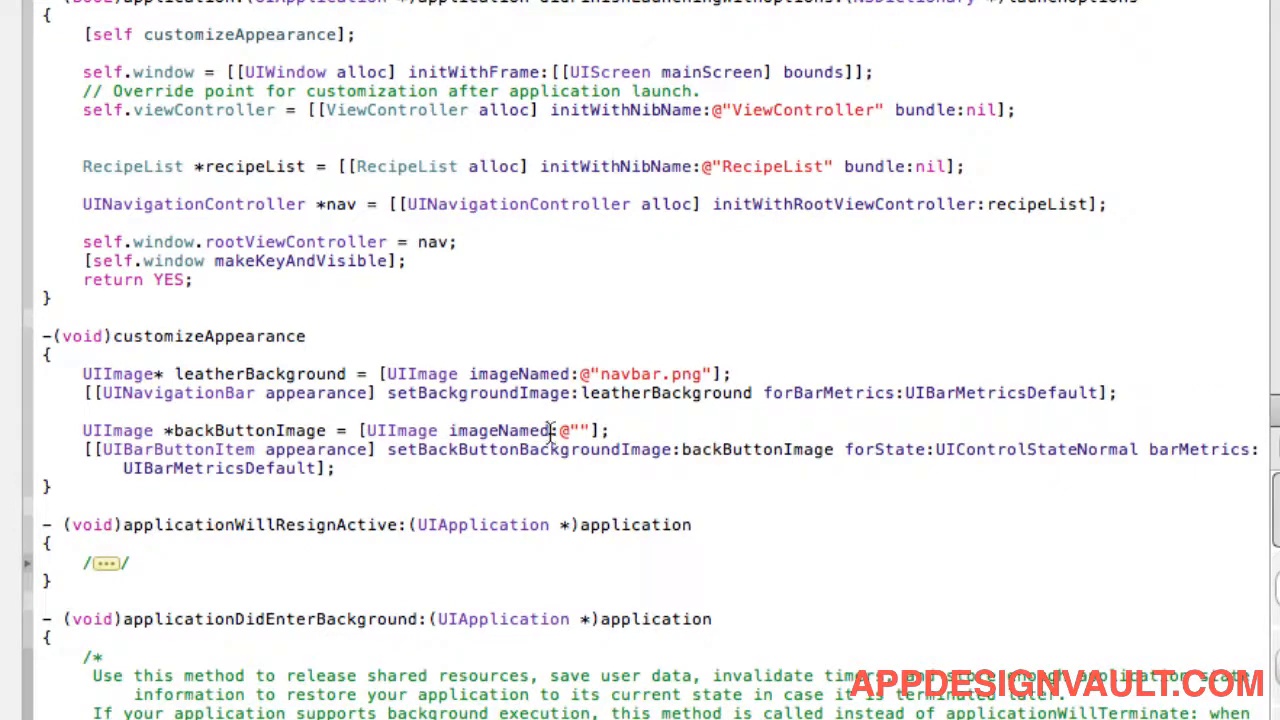
pyautogui.write('back-')
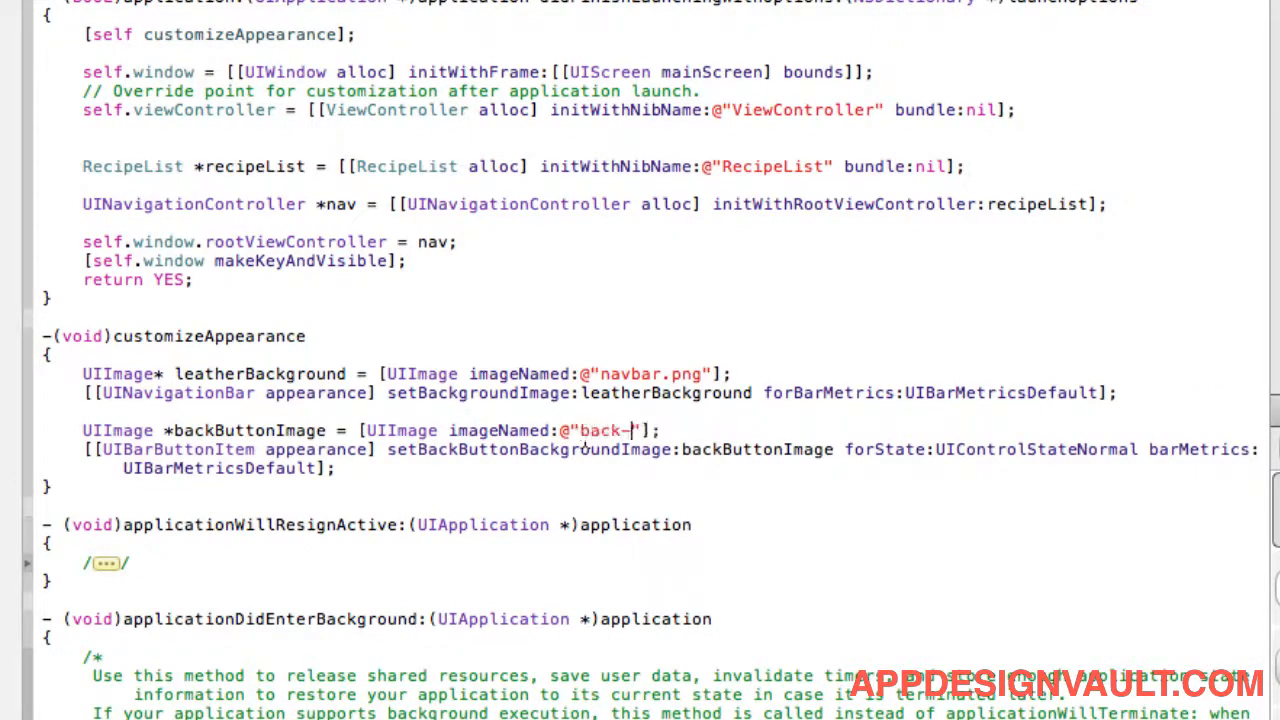
pyautogui.write('button.png')
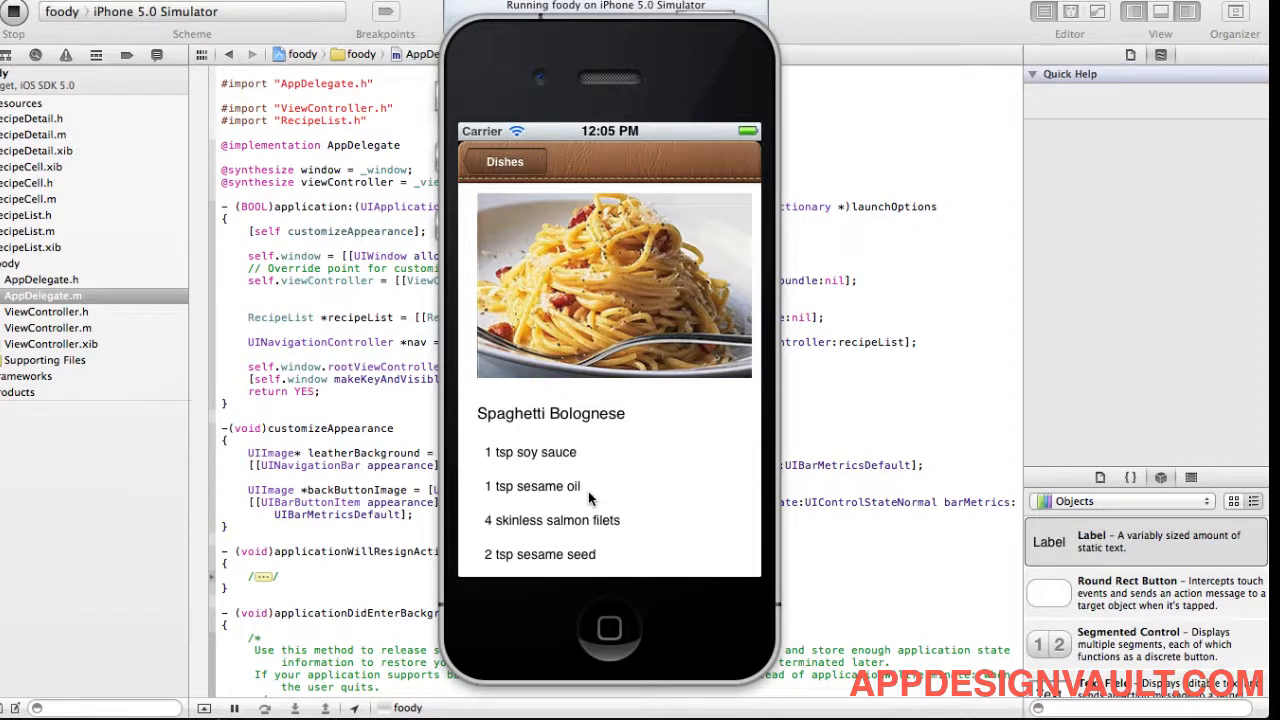
pyautogui.moveTo(494, 196)
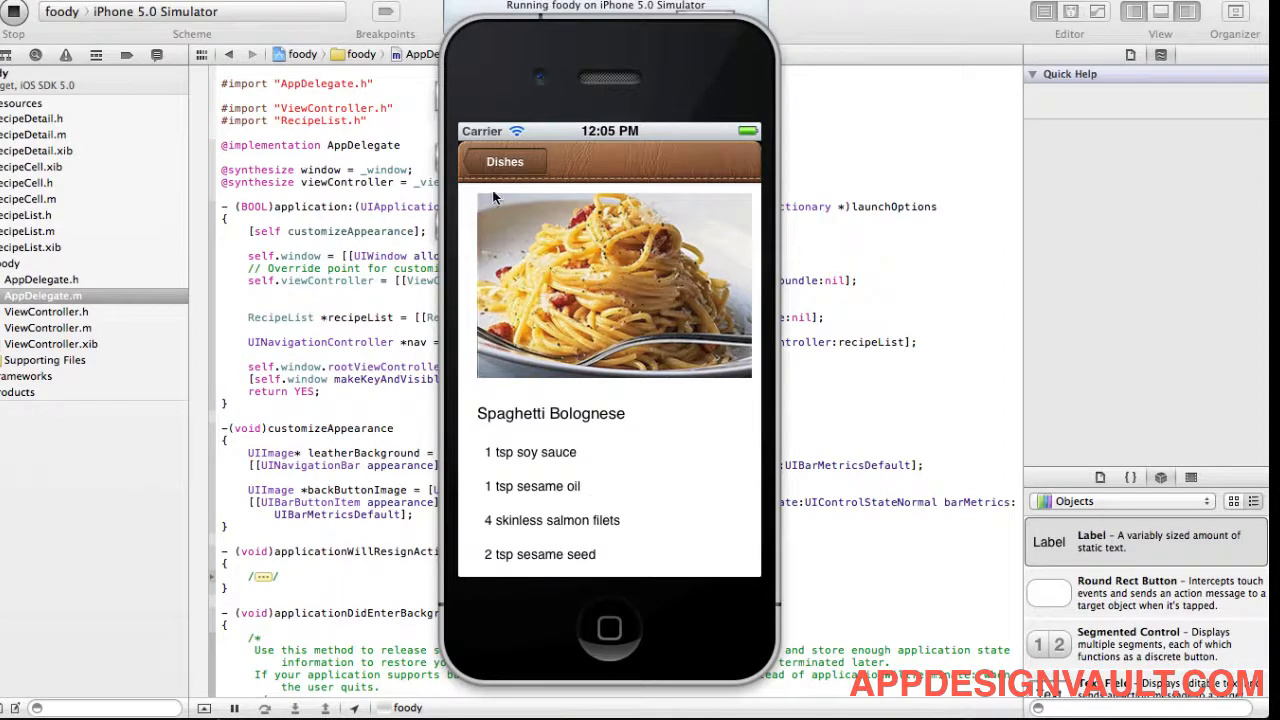
pyautogui.moveTo(500, 162)
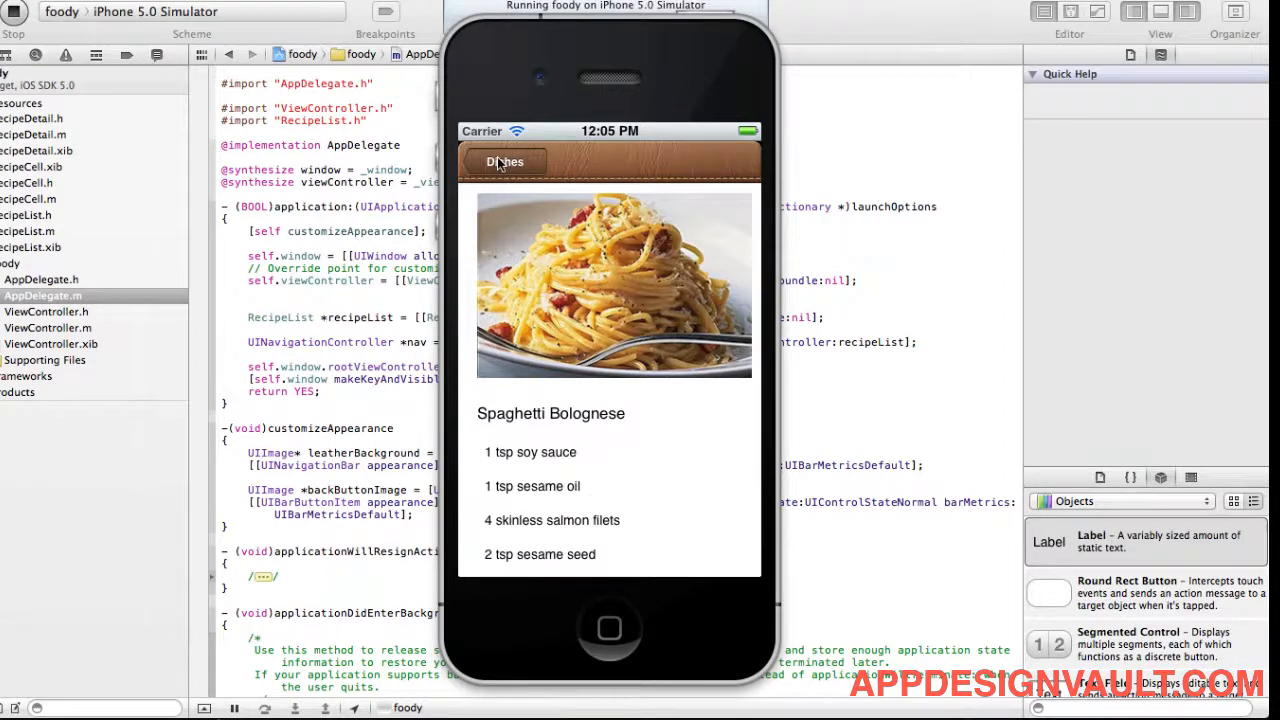